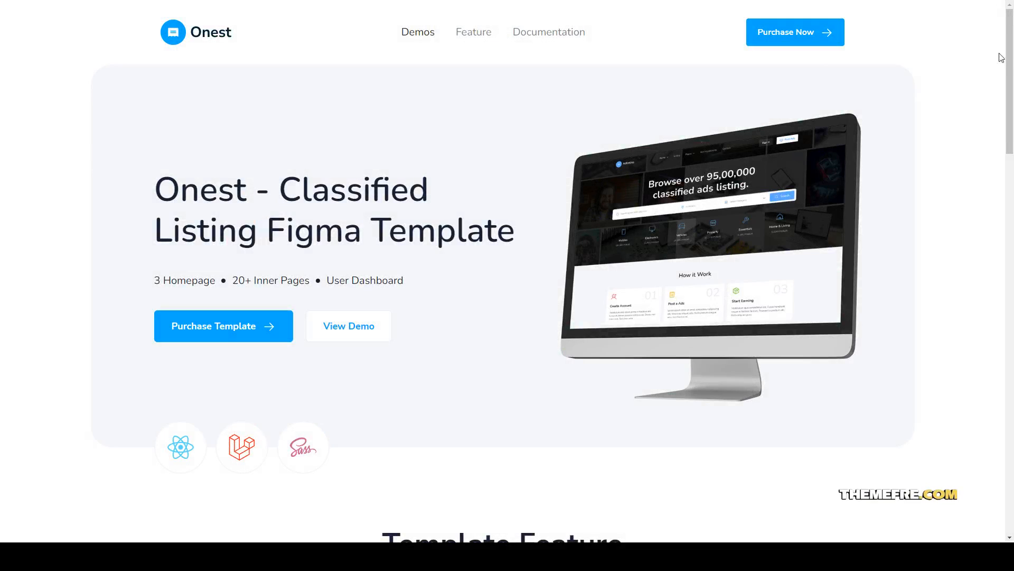
{"action": "mouse_move", "coordinate": [661, 216]}
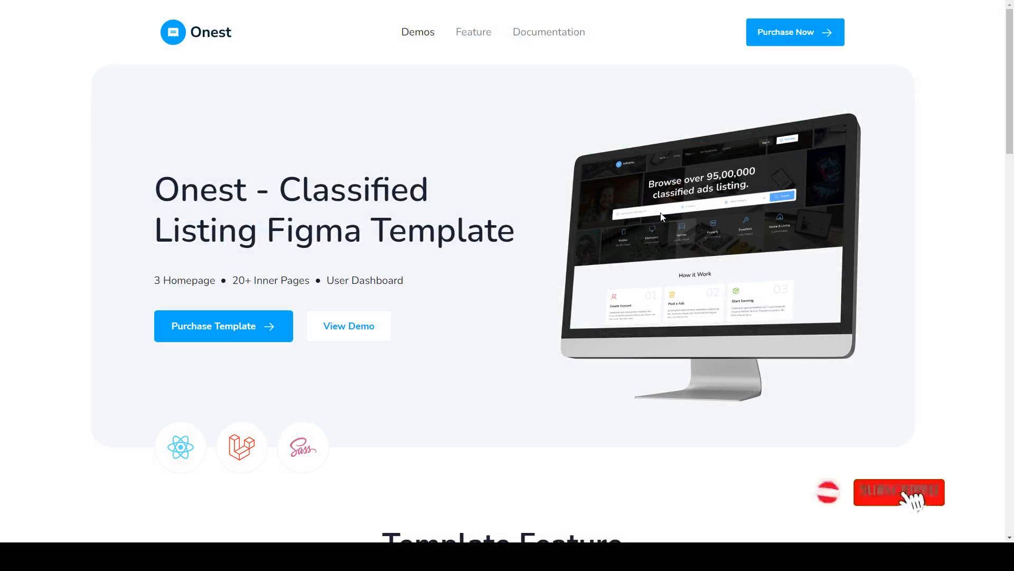
Step: Scroll from the hero down to the Template Feature grid listing eight features
{"action": "left_click", "coordinate": [898, 491]}
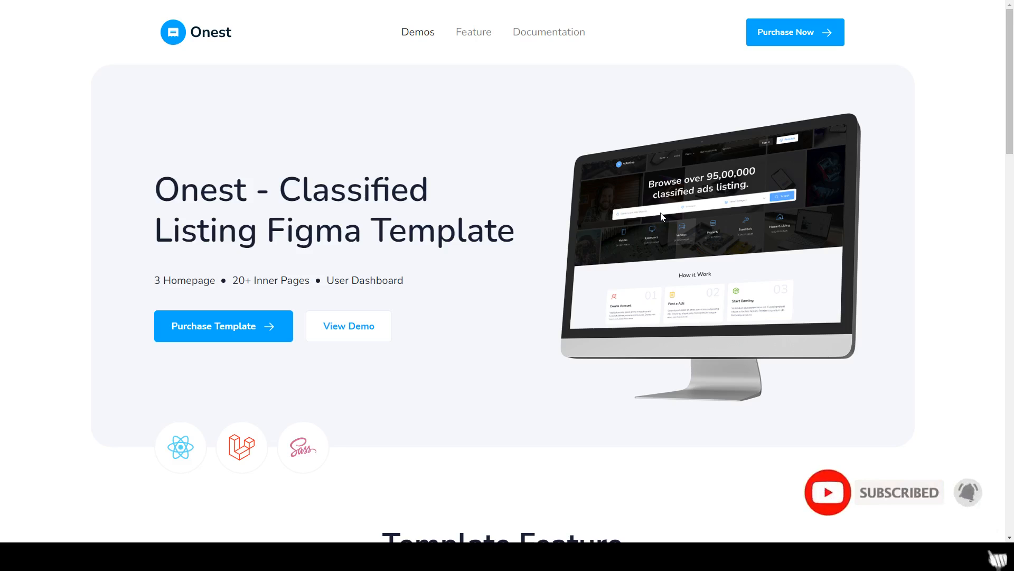
{"action": "scroll", "scroll_direction": "down", "scroll_amount": 3}
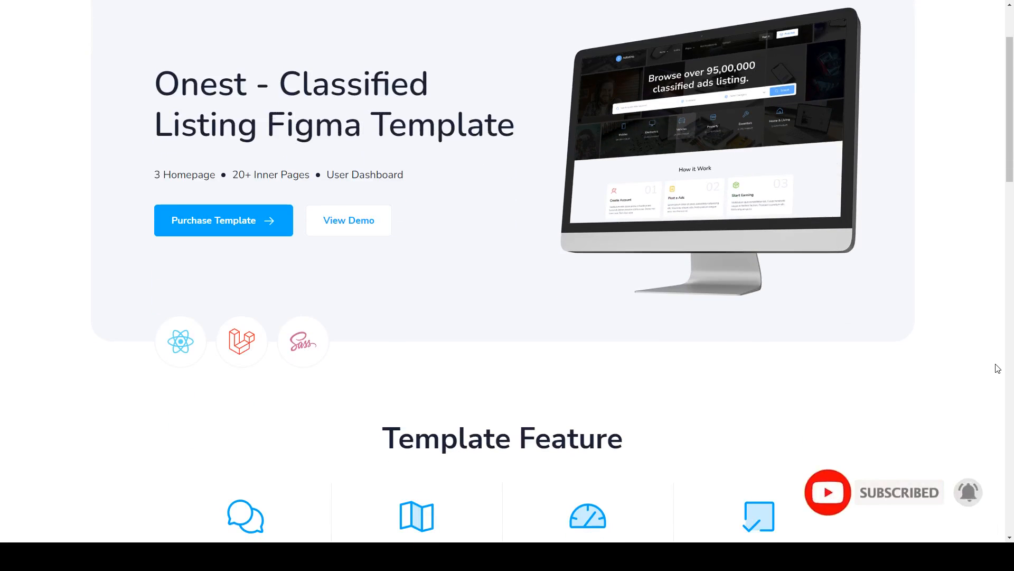
{"action": "scroll", "scroll_direction": "down", "scroll_amount": 3}
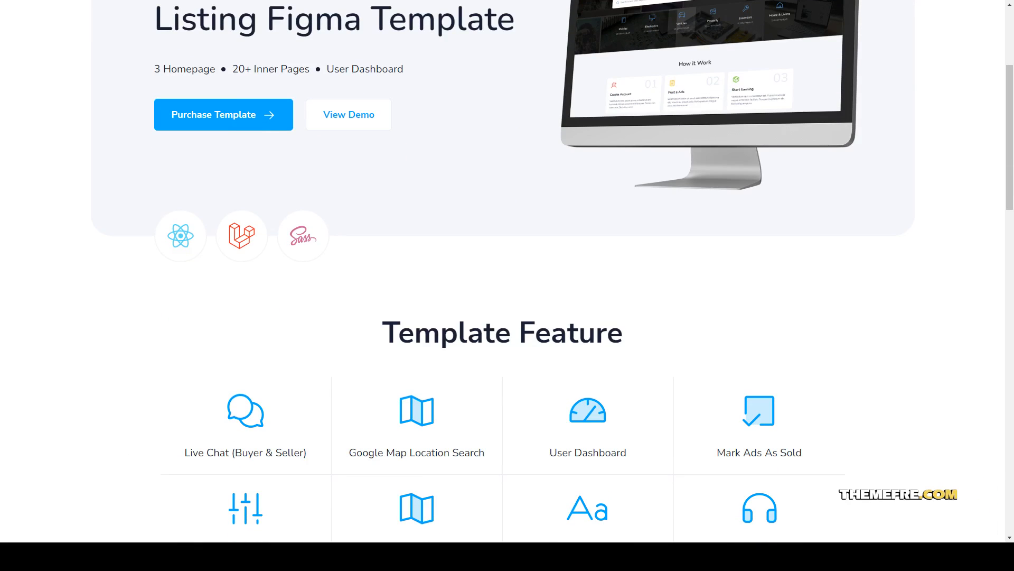
{"action": "scroll", "scroll_direction": "down", "scroll_amount": 3}
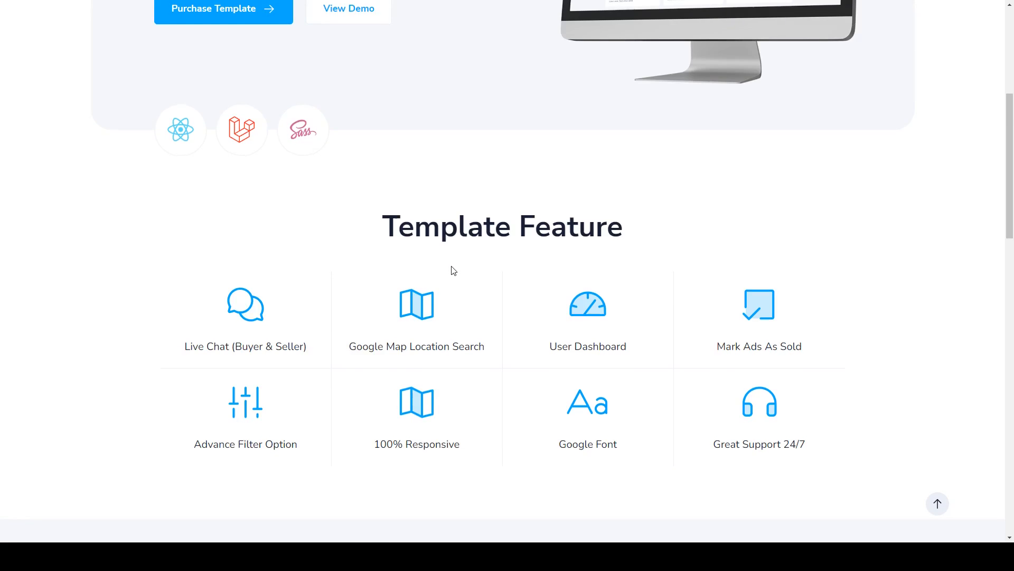
{"action": "scroll", "scroll_direction": "down", "scroll_amount": 3}
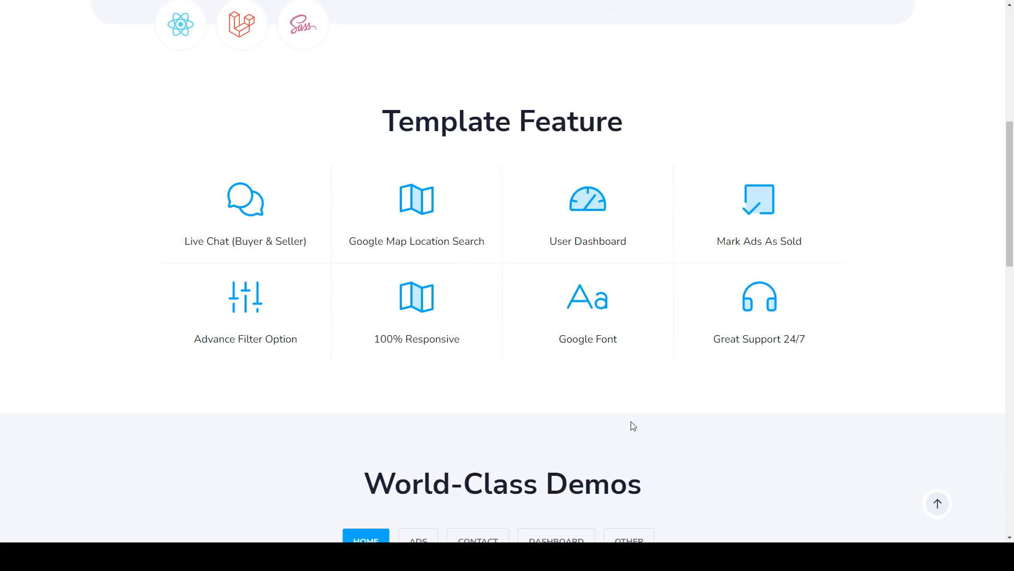
Step: Scroll past the features to the World-Class Demos HOME tab with Homepage 01–03 previews
{"action": "scroll", "scroll_direction": "down", "scroll_amount": 3}
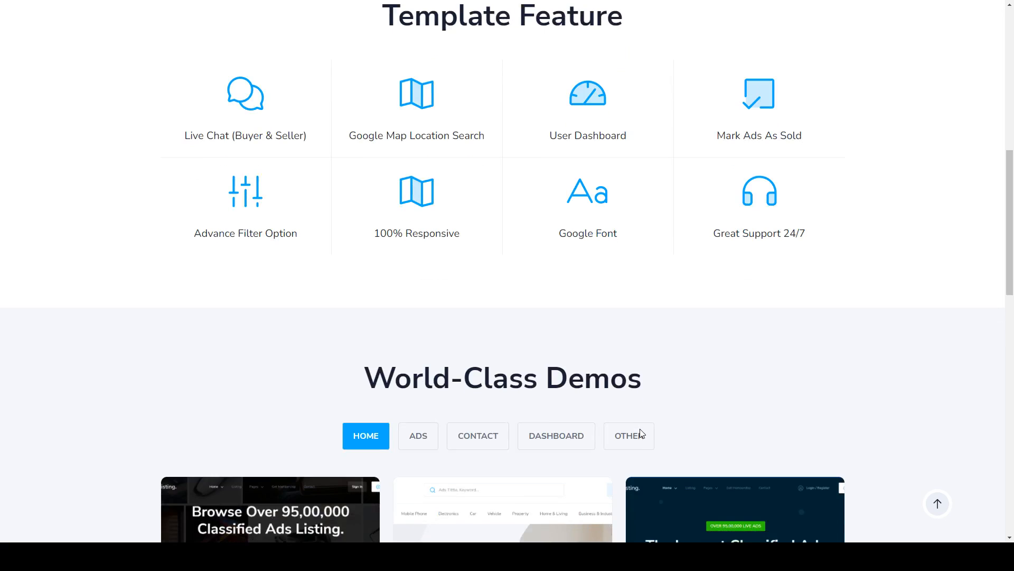
{"action": "scroll", "scroll_direction": "down", "scroll_amount": 3}
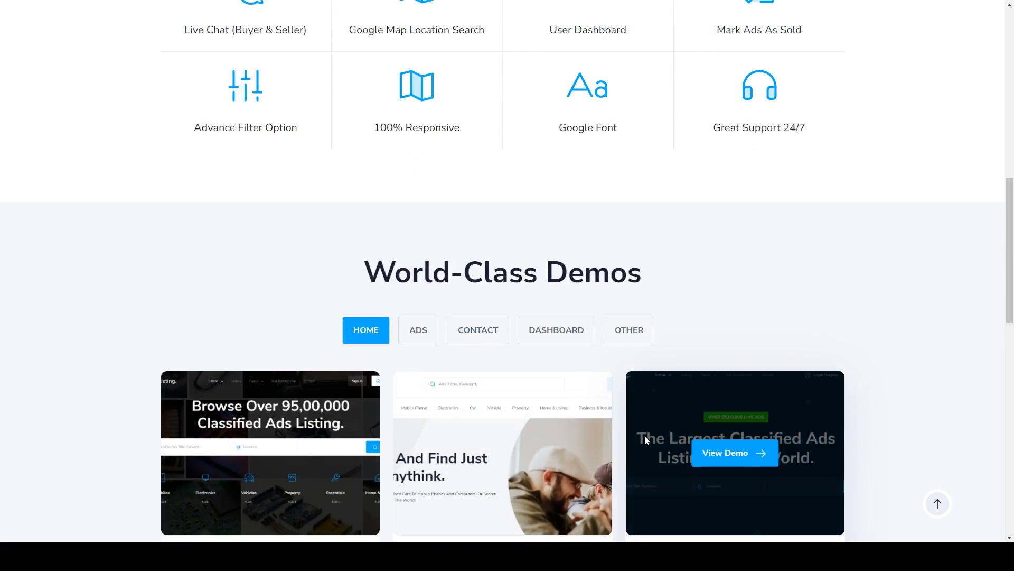
{"action": "scroll", "scroll_direction": "down", "scroll_amount": 3}
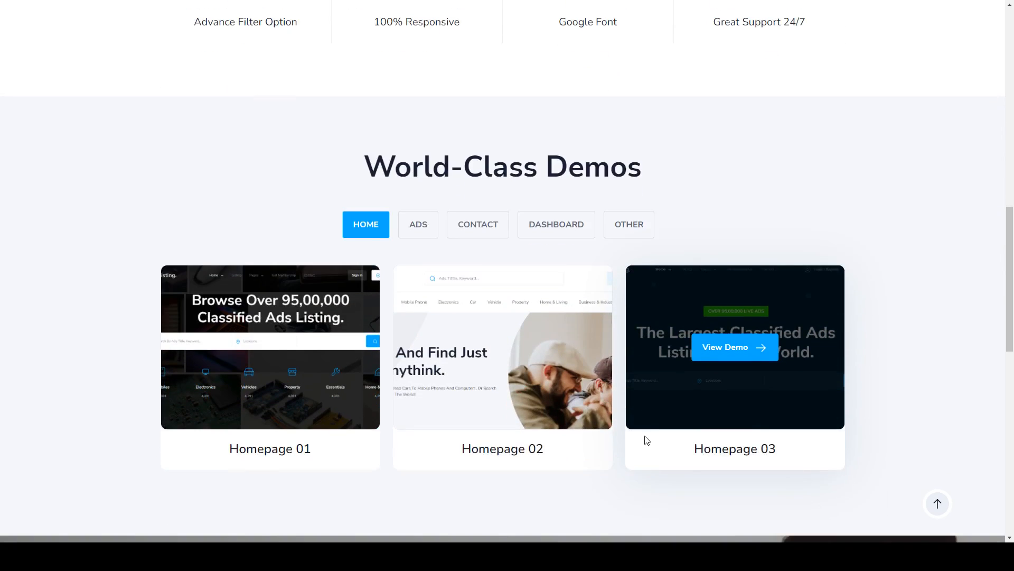
{"action": "scroll", "scroll_direction": "down", "scroll_amount": 3}
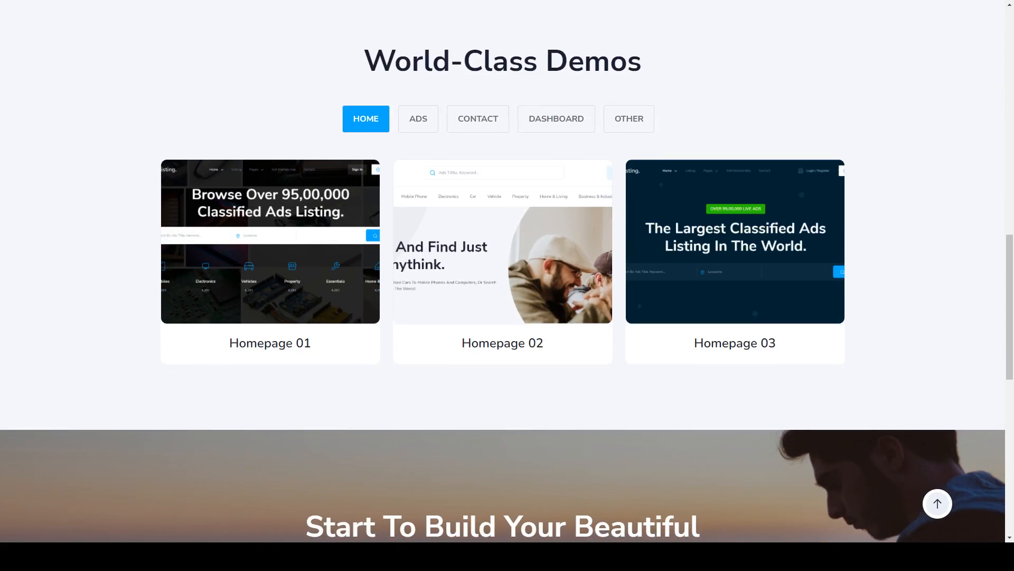
{"action": "mouse_move", "coordinate": [295, 557]}
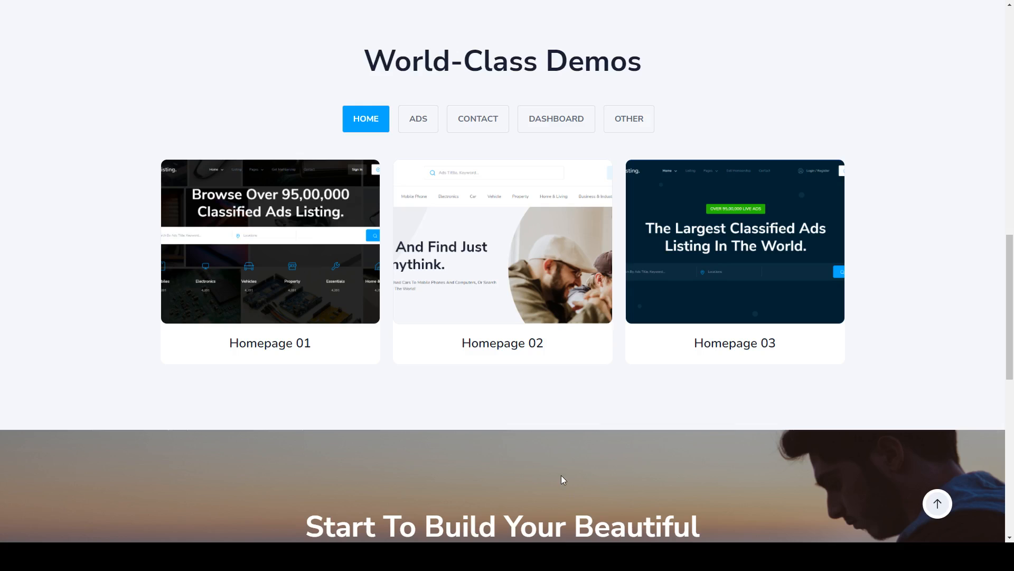
Step: Scroll until the classified-listing banner with Purchase Now and Live Demo buttons is fully visible
{"action": "scroll", "scroll_direction": "down", "scroll_amount": 3}
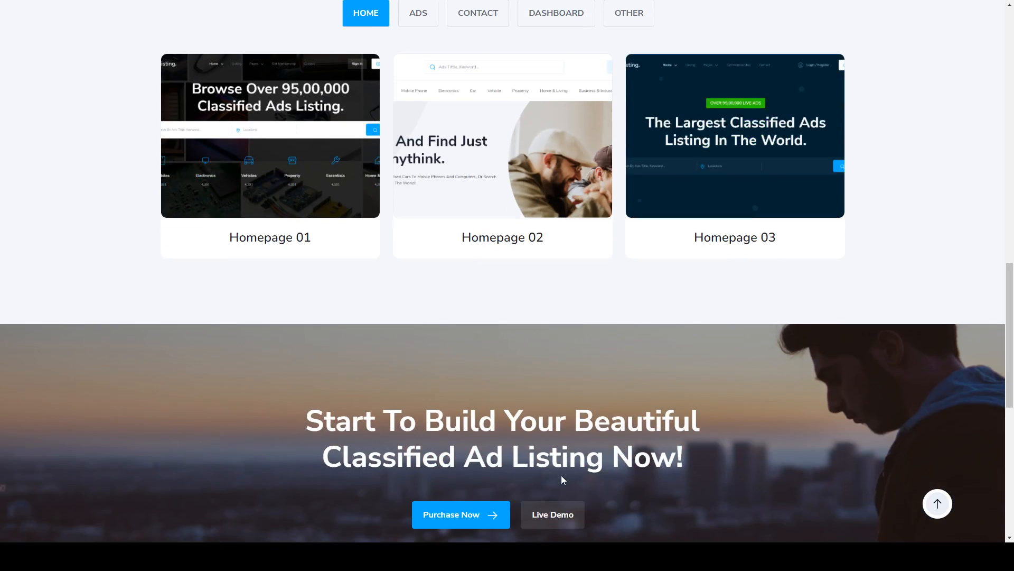
{"action": "scroll", "scroll_direction": "down", "scroll_amount": 3}
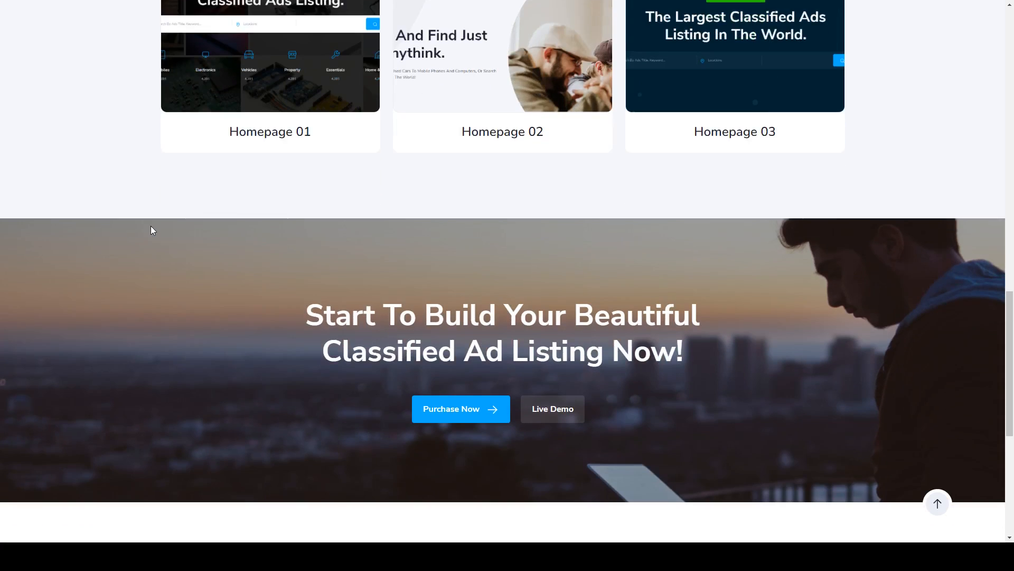
{"action": "mouse_move", "coordinate": [571, 566]}
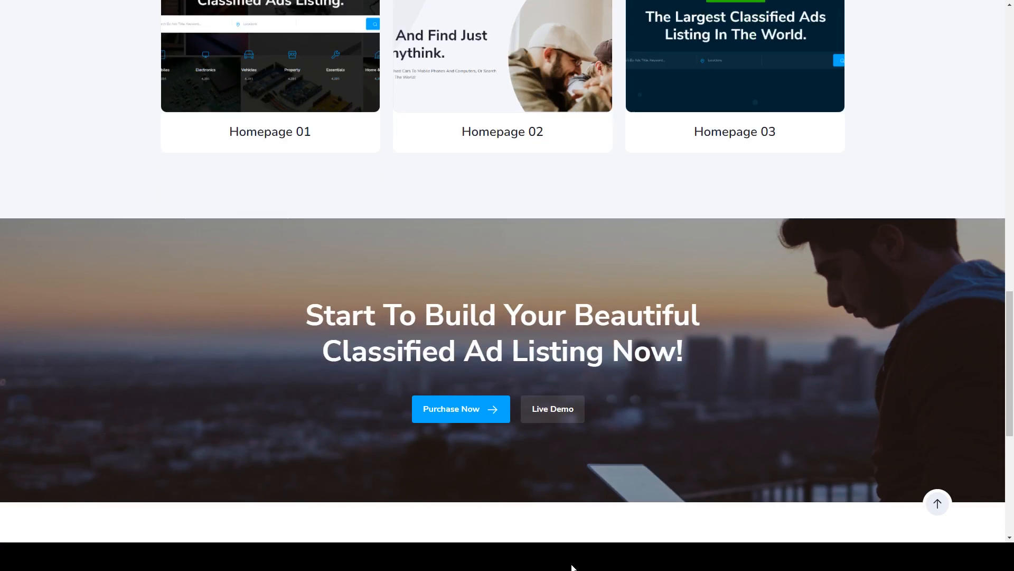
{"action": "mouse_move", "coordinate": [448, 522]}
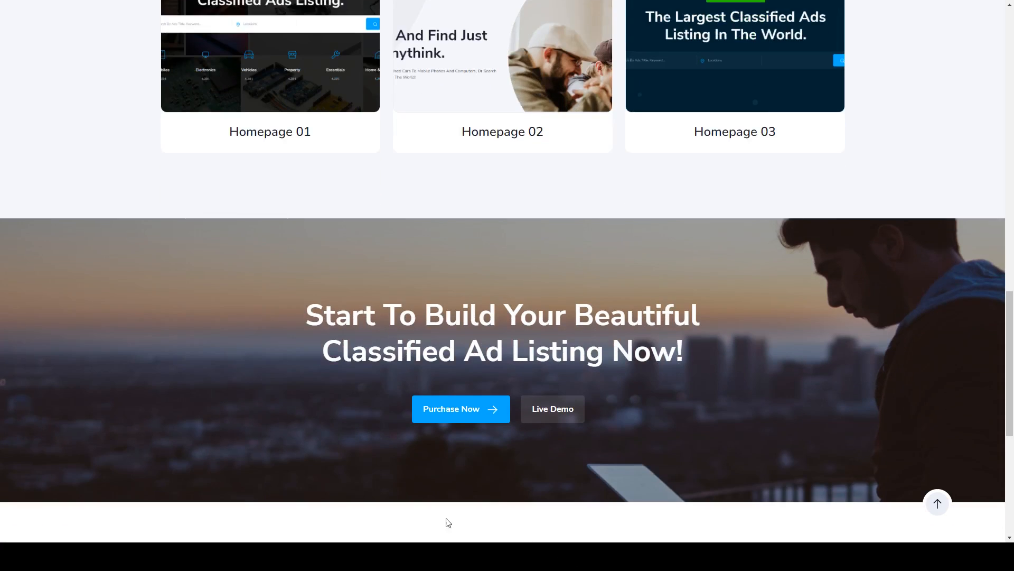
Step: Scroll to Our Other Templates showing the $12 Eduguard card with Preview and Purchase buttons
{"action": "scroll", "scroll_direction": "down", "scroll_amount": 3}
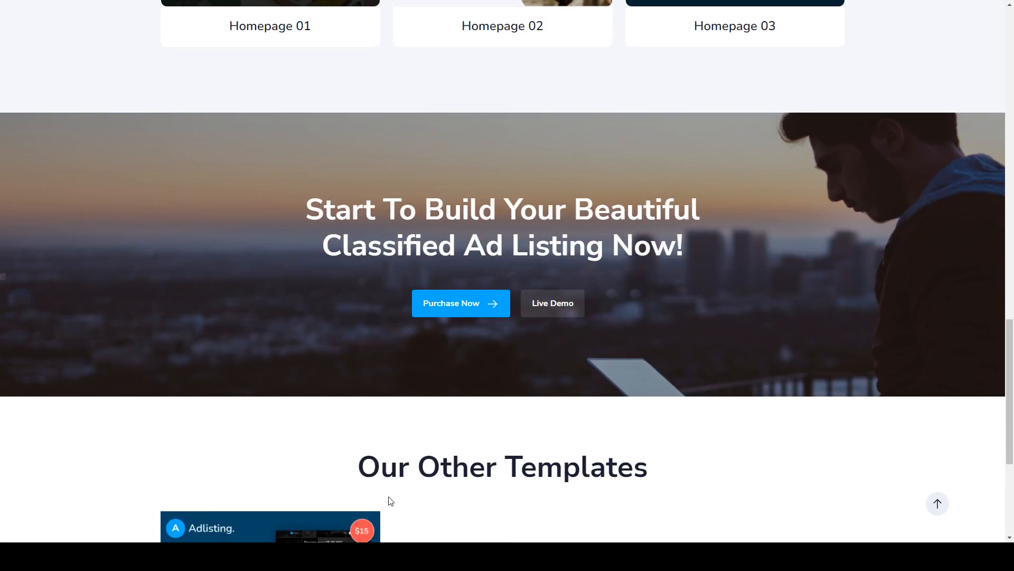
{"action": "scroll", "scroll_direction": "down", "scroll_amount": 3}
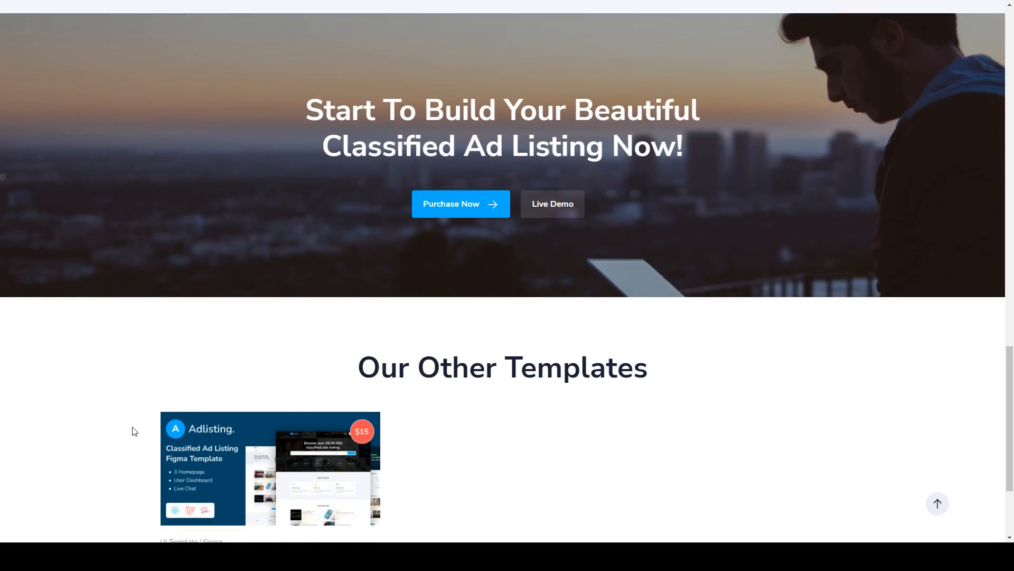
{"action": "scroll", "scroll_direction": "down", "scroll_amount": 3}
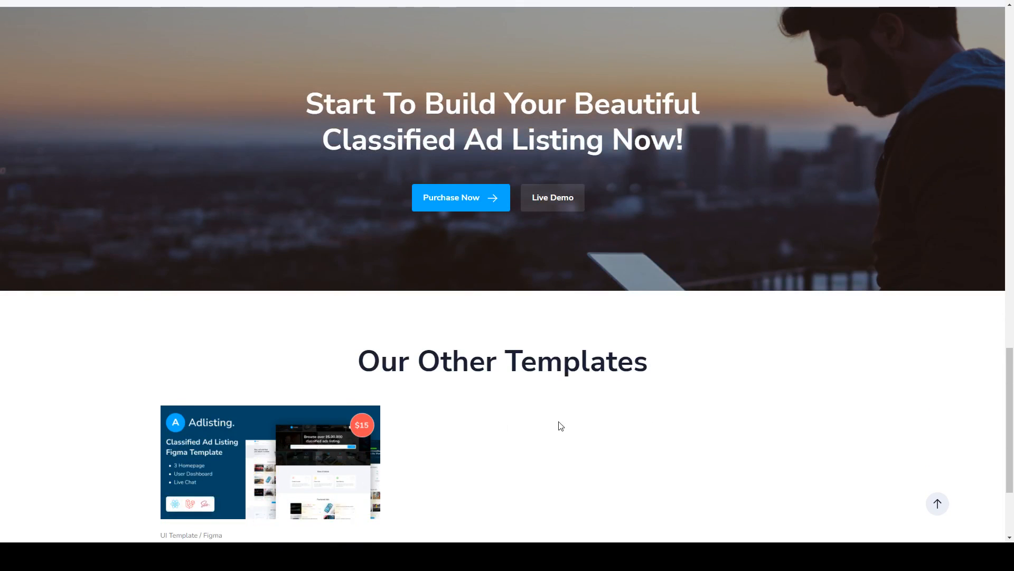
{"action": "scroll", "scroll_direction": "down", "scroll_amount": 3}
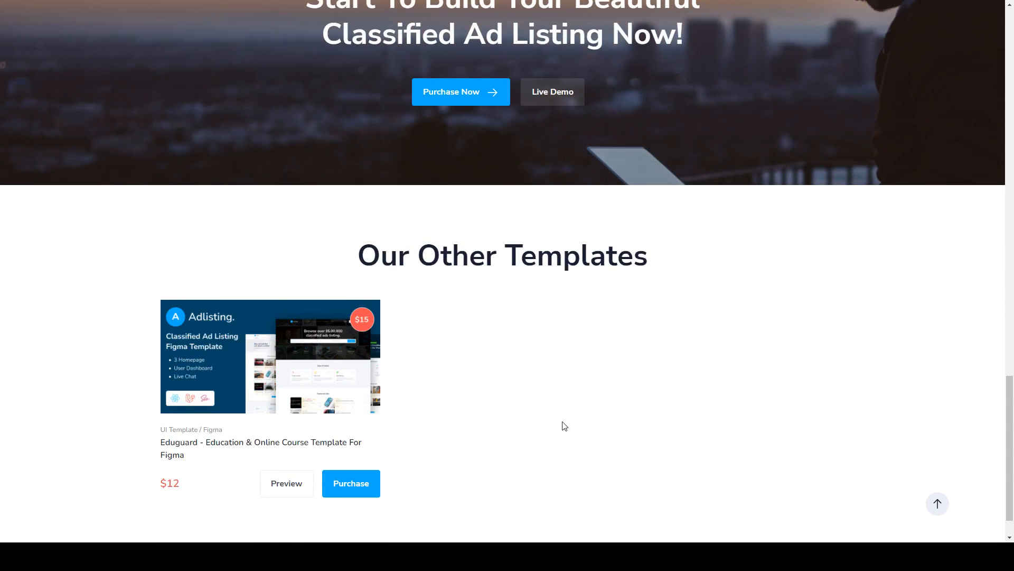